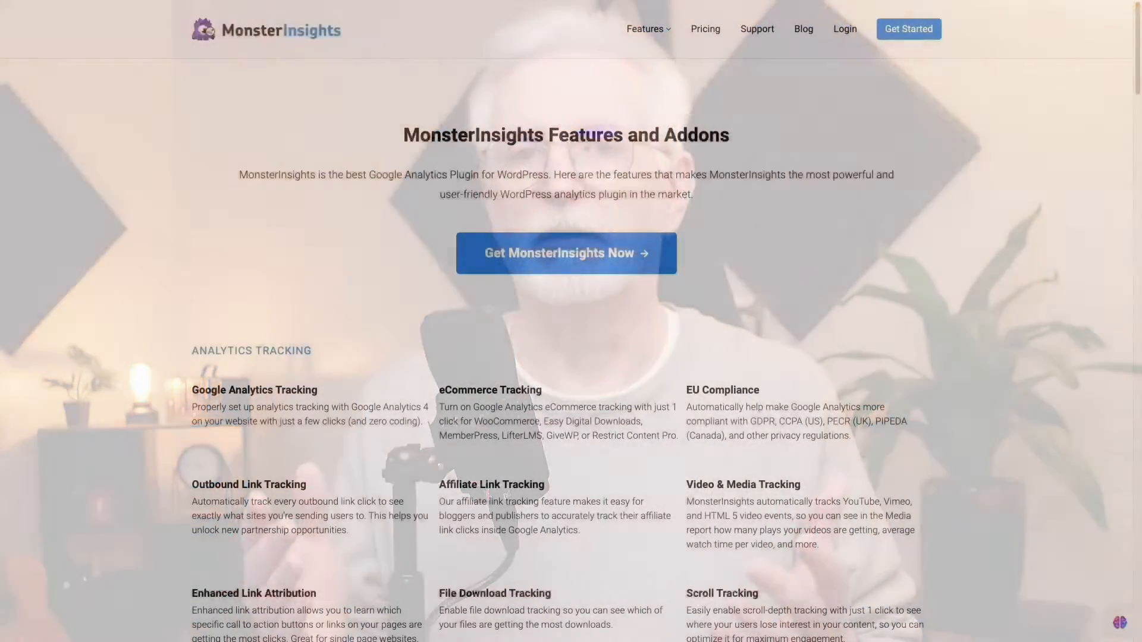
Step: Start Tag Manager for free to reach the All accounts list with existing containers
scroll(down, 3)
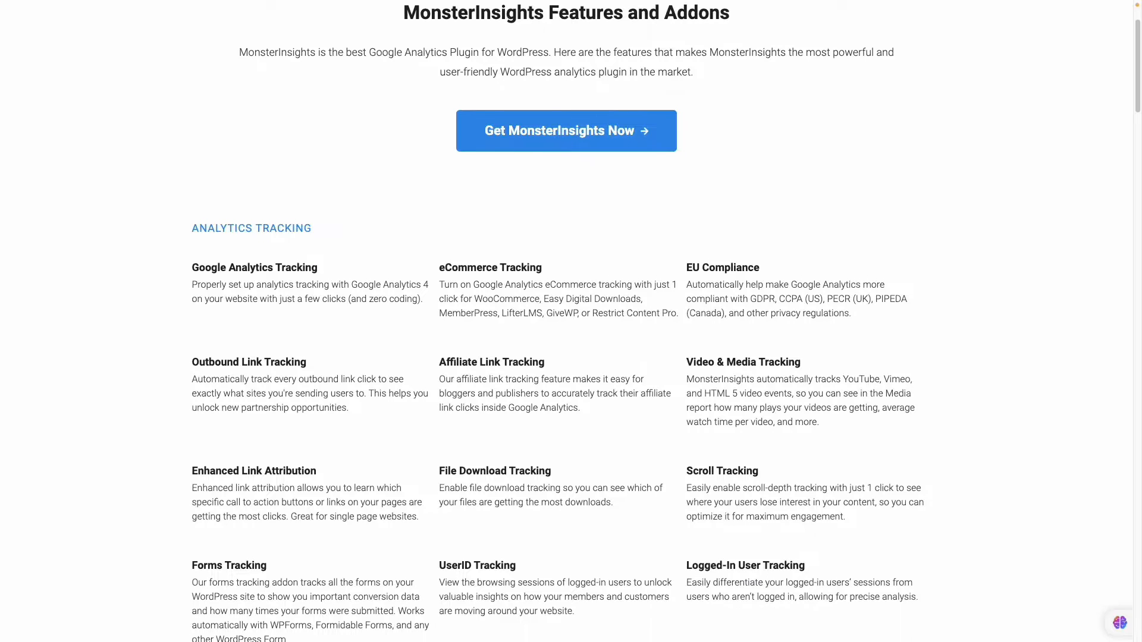
scroll(down, 3)
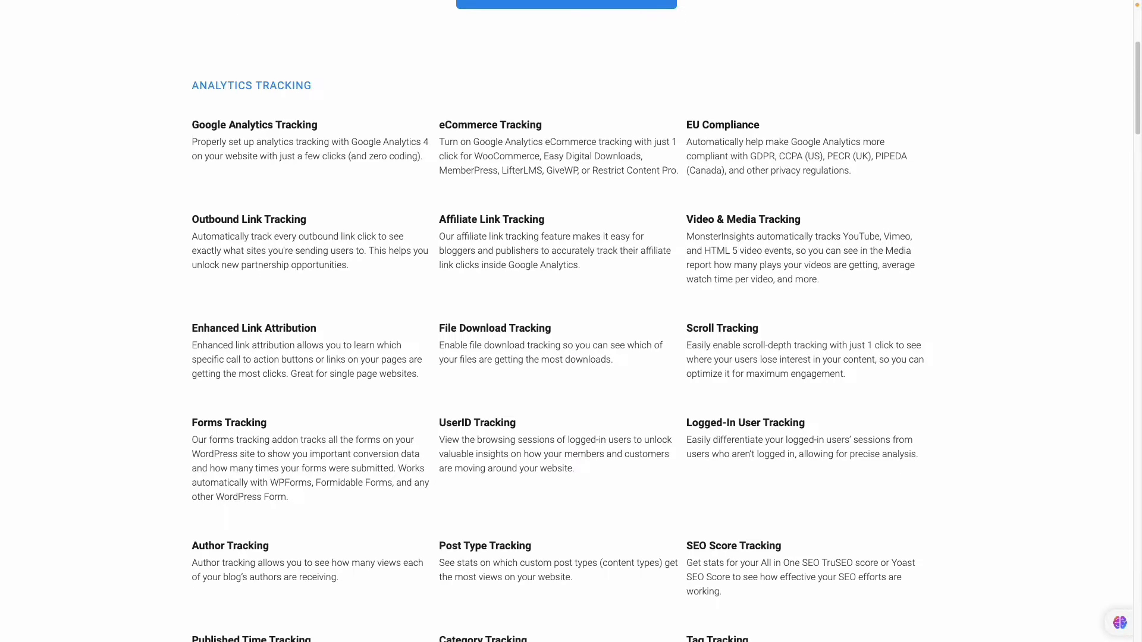
scroll(down, 3)
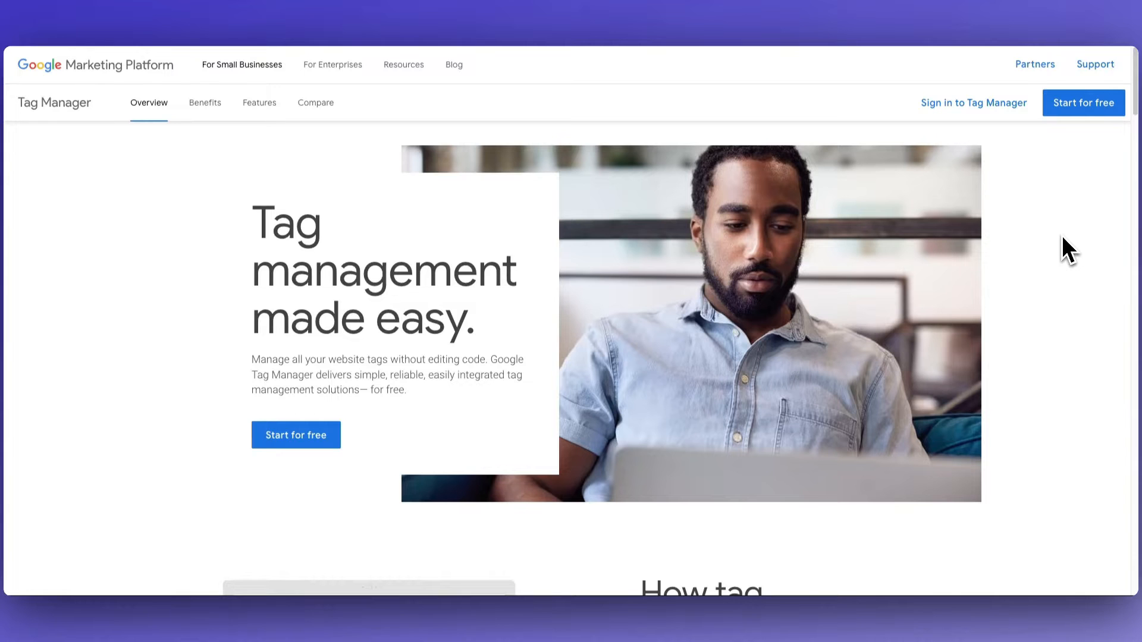
mouse_move(1092, 116)
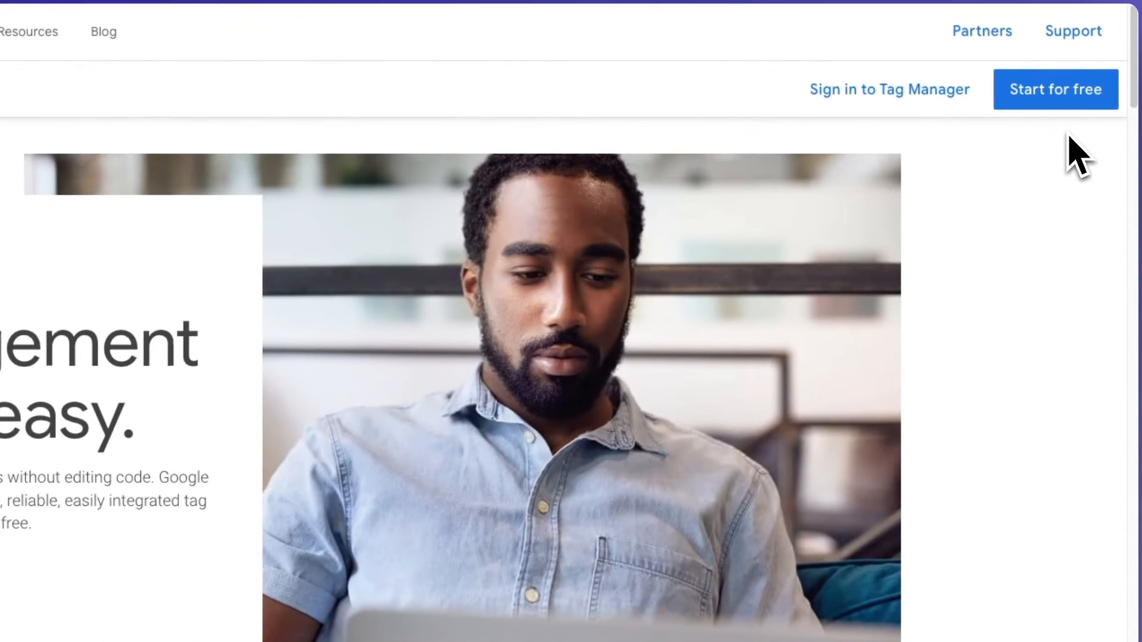
click(888, 89)
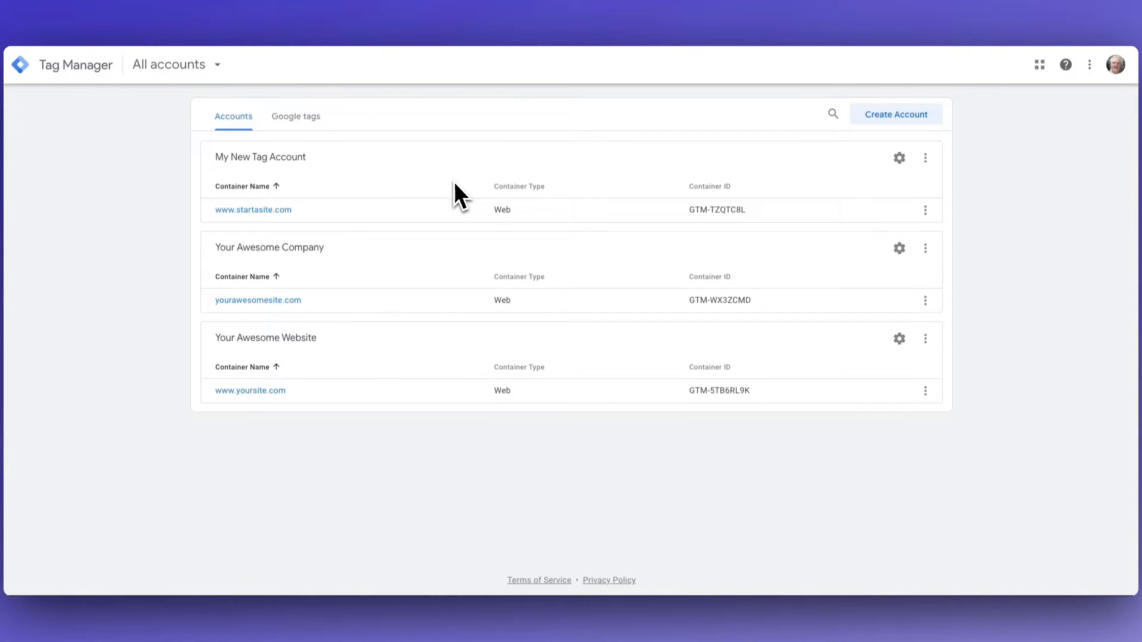
Step: Begin a new account named 'New Account'
click(895, 114)
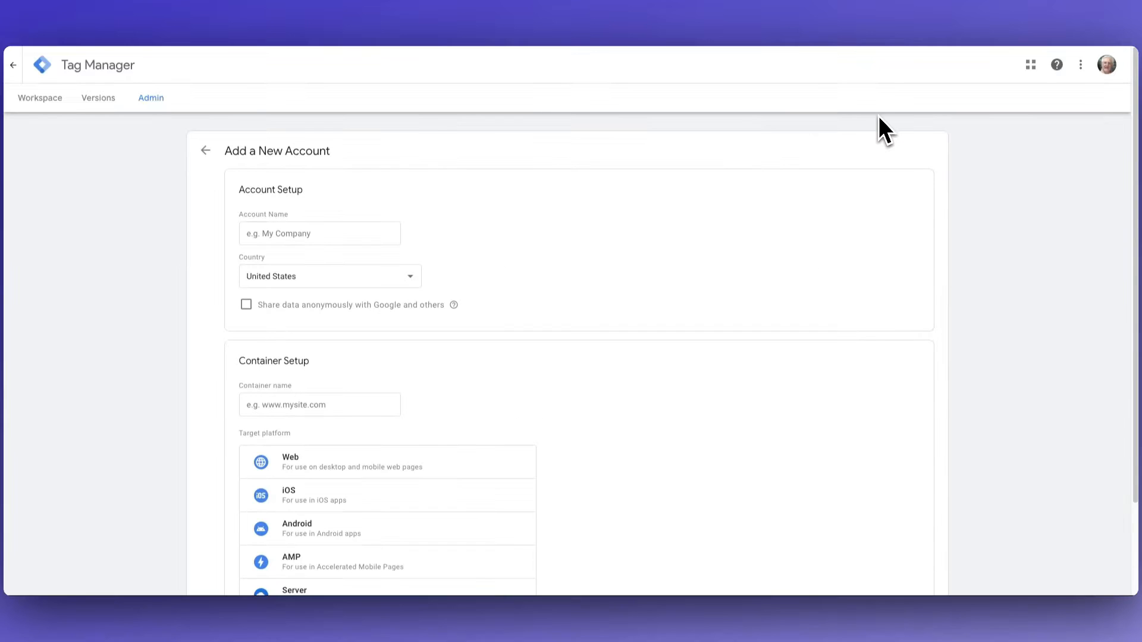
text(New)
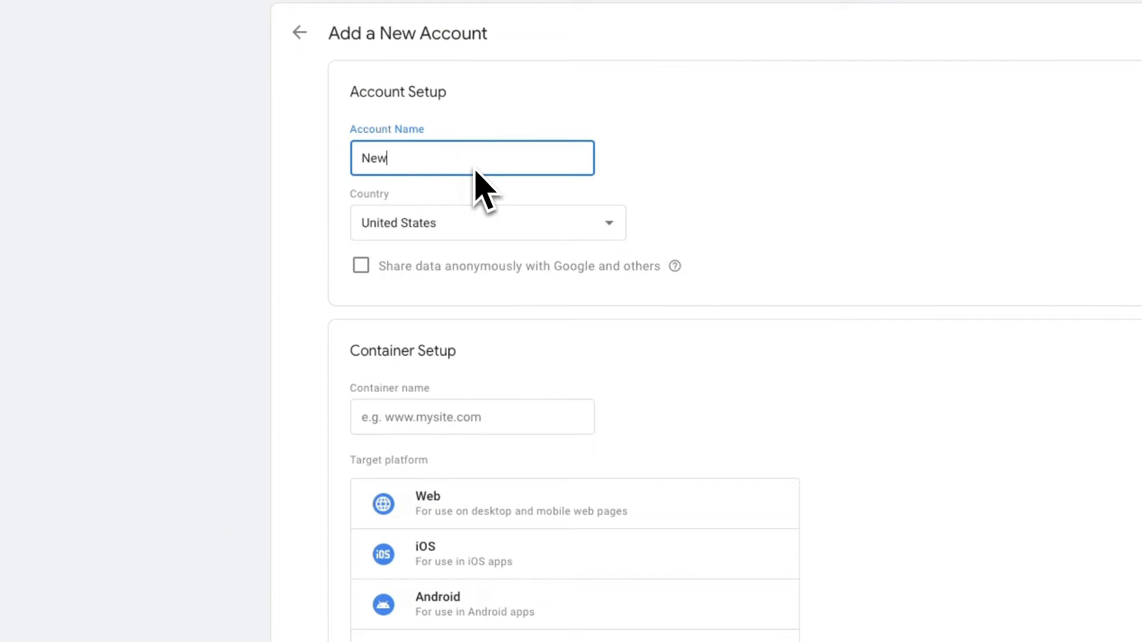
text(Account)
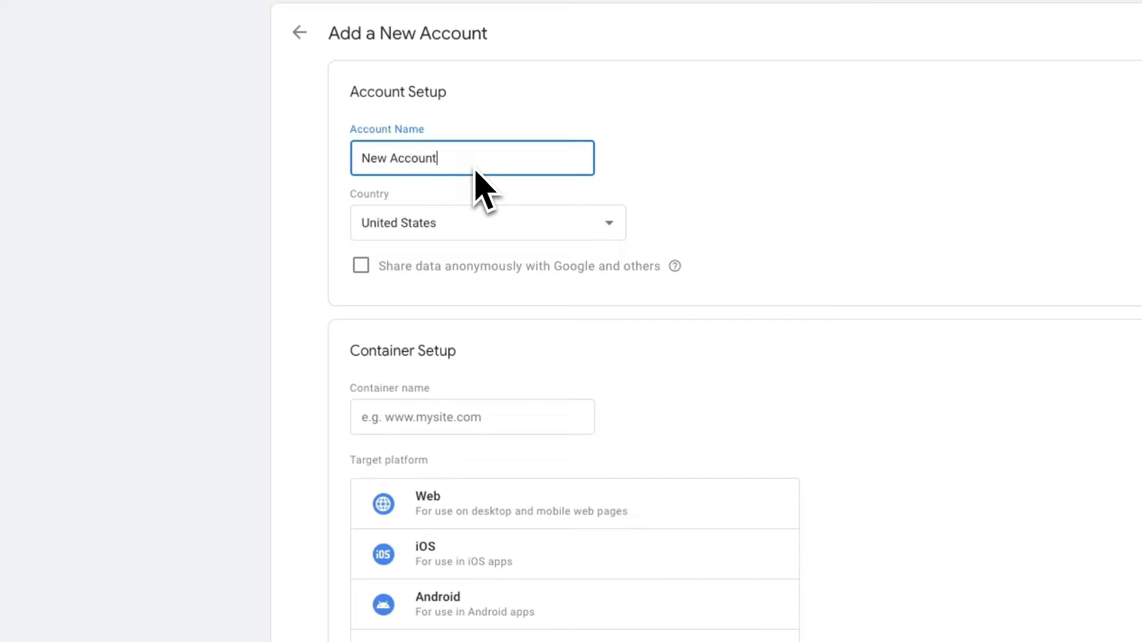
click(488, 223)
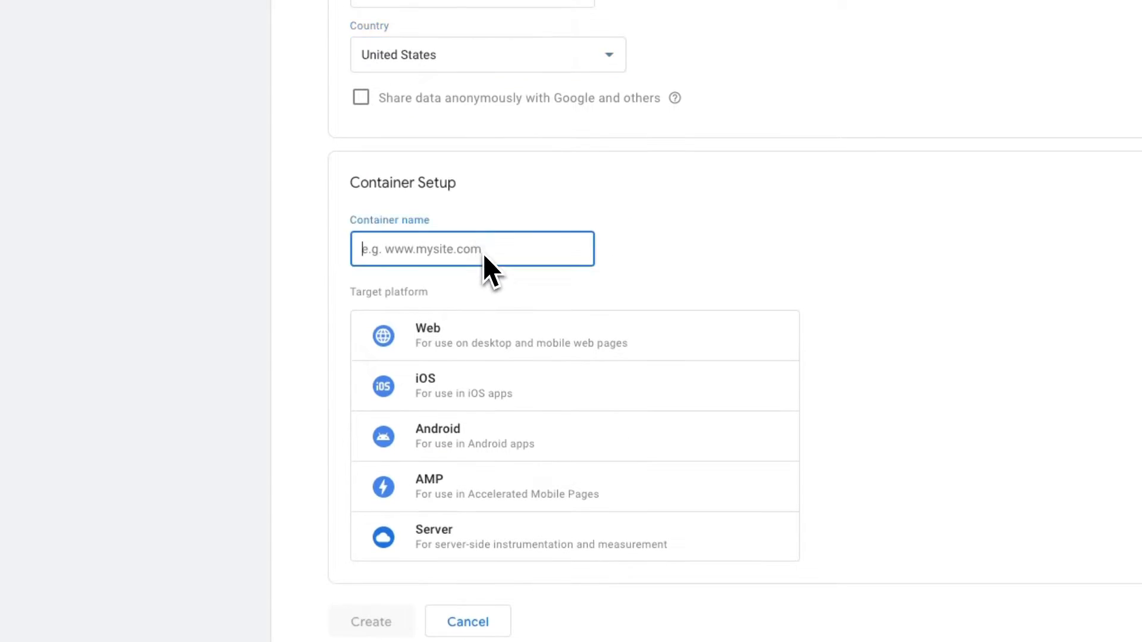
text(www.start)
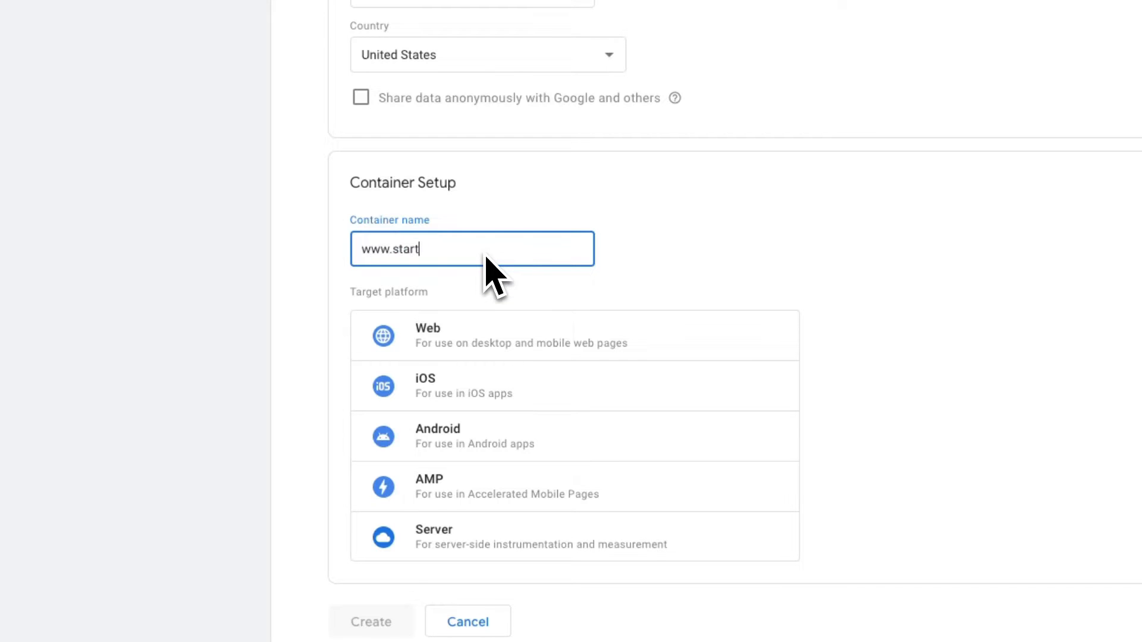
text(asite.com)
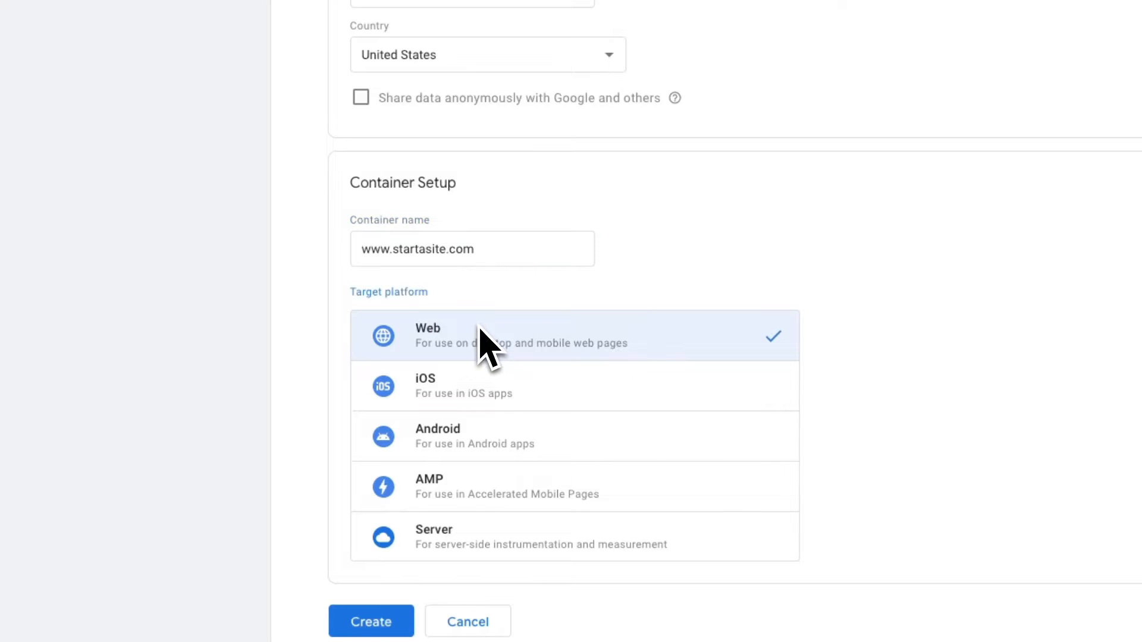
click(372, 621)
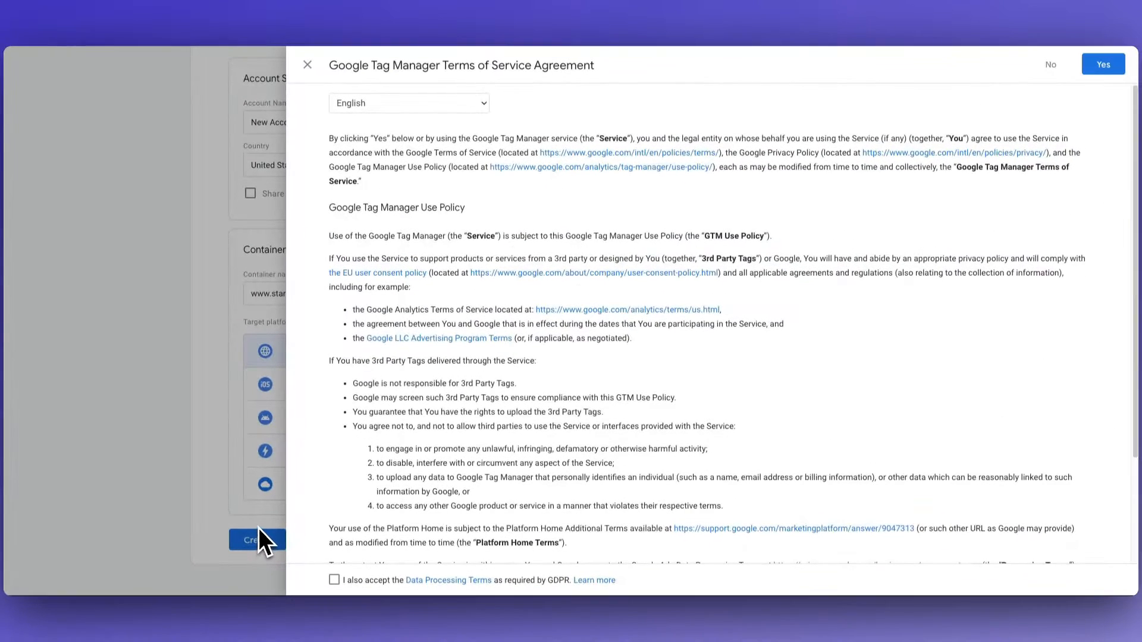
Step: Accept the Terms of Service so the account and container are created with install snippets
click(335, 579)
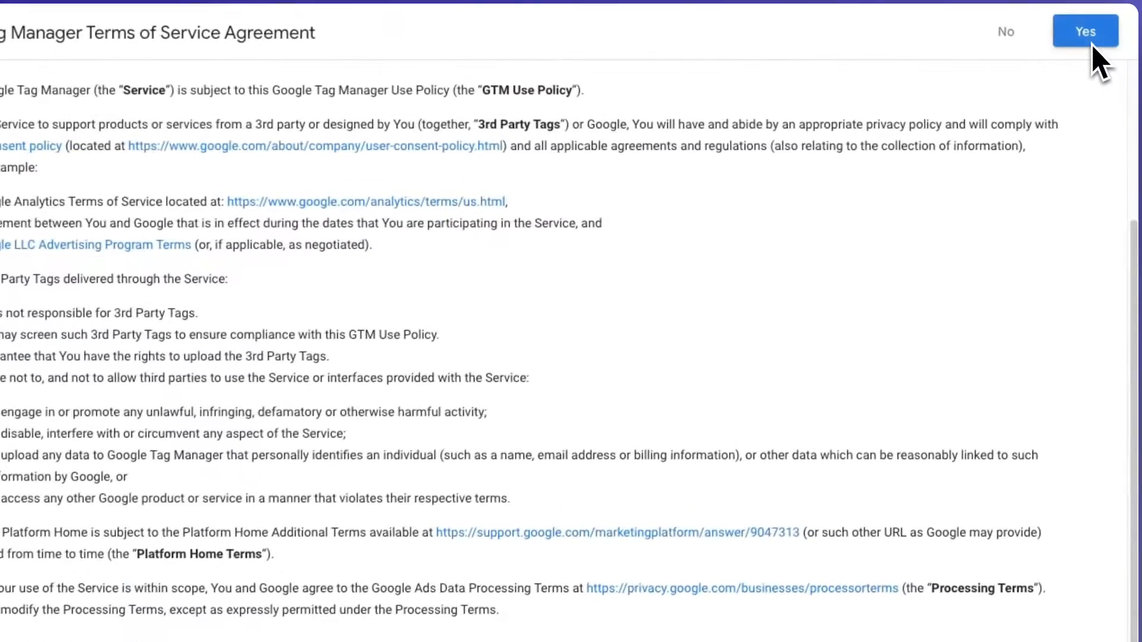
click(1085, 31)
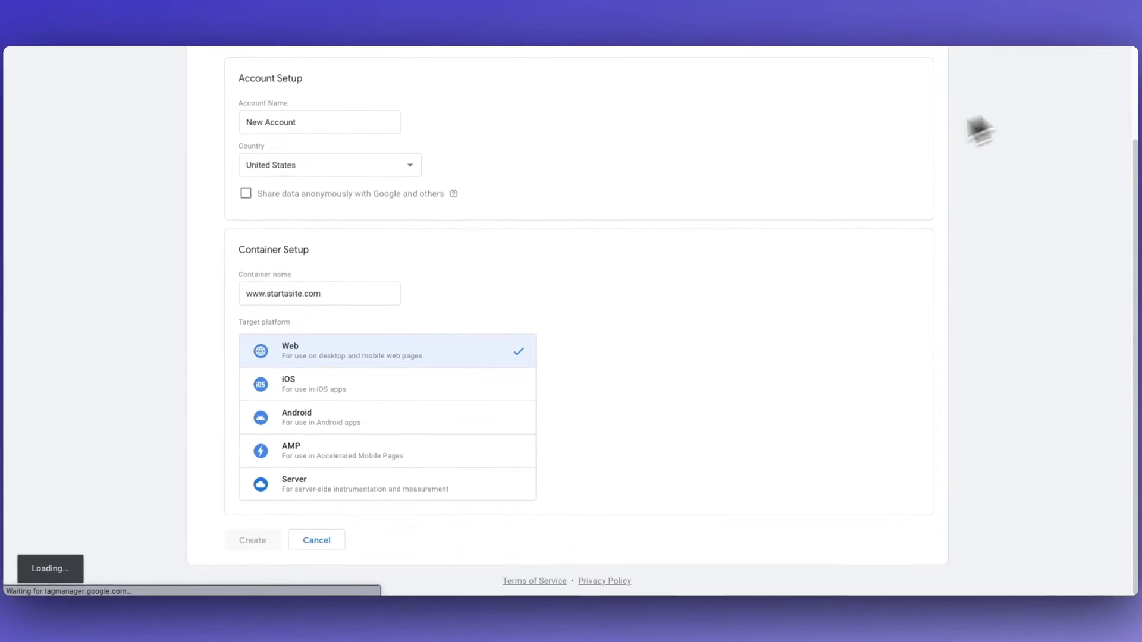
click(252, 540)
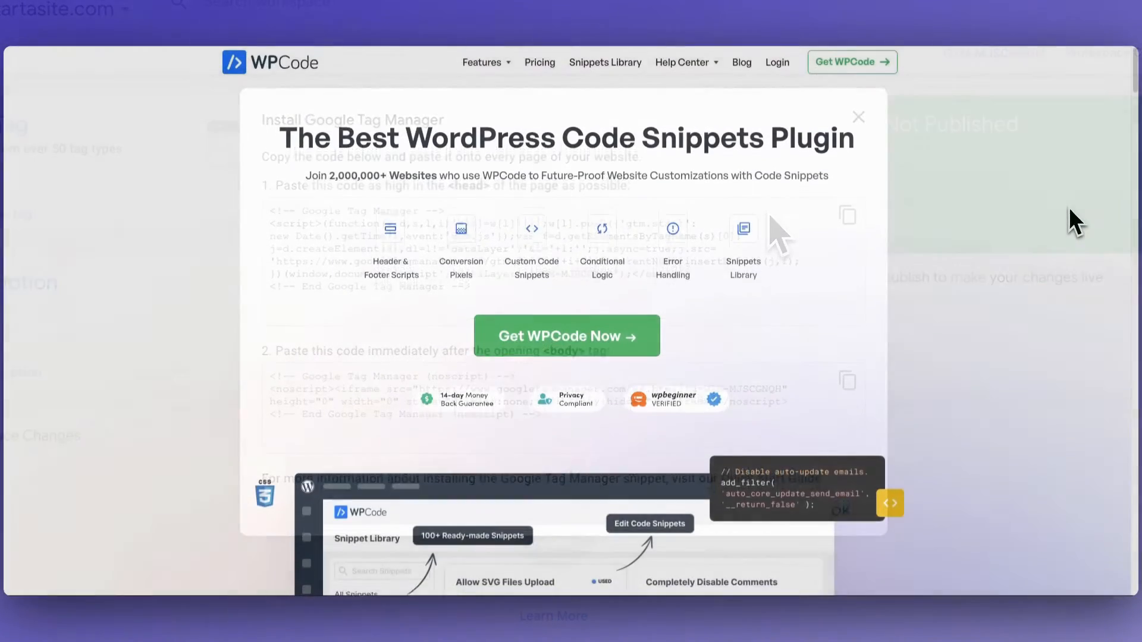
click(857, 117)
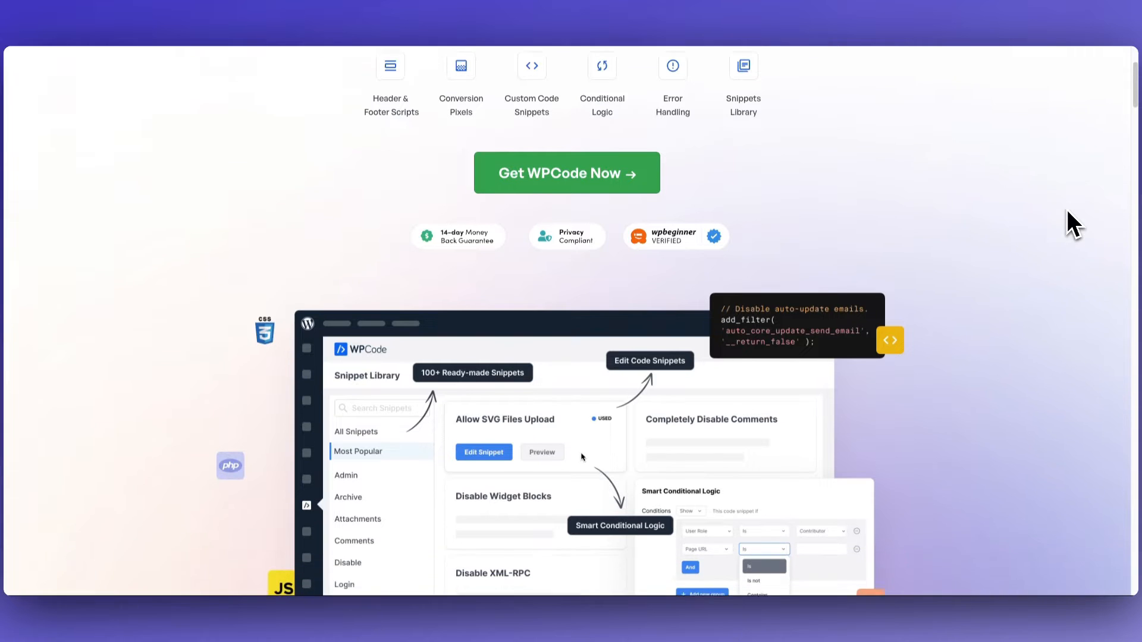
scroll(down, 3)
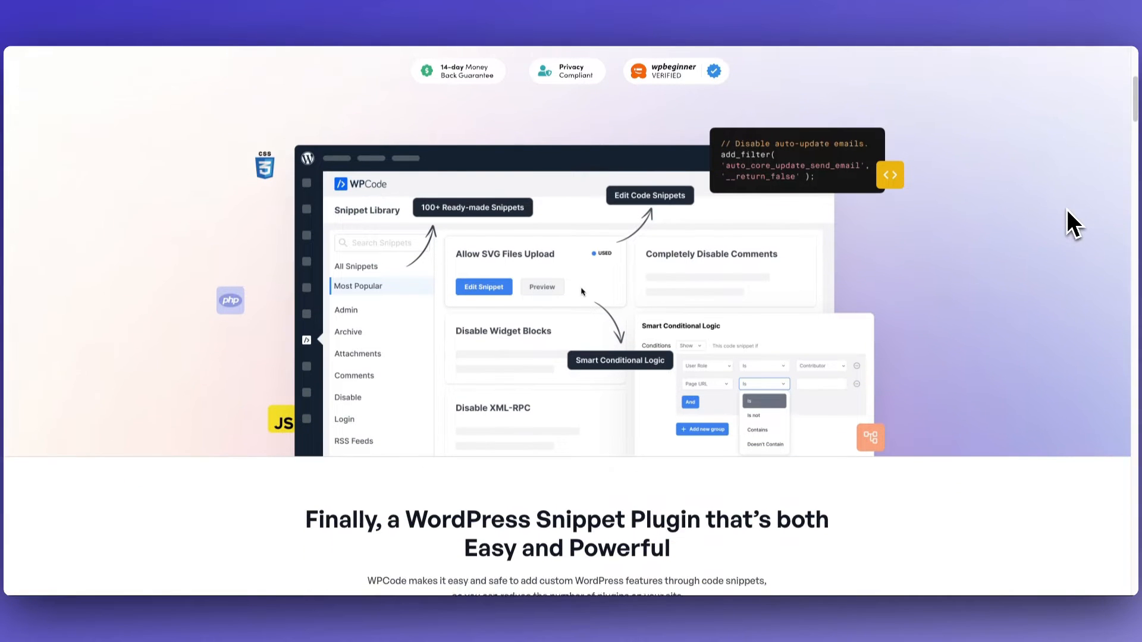
scroll(down, 3)
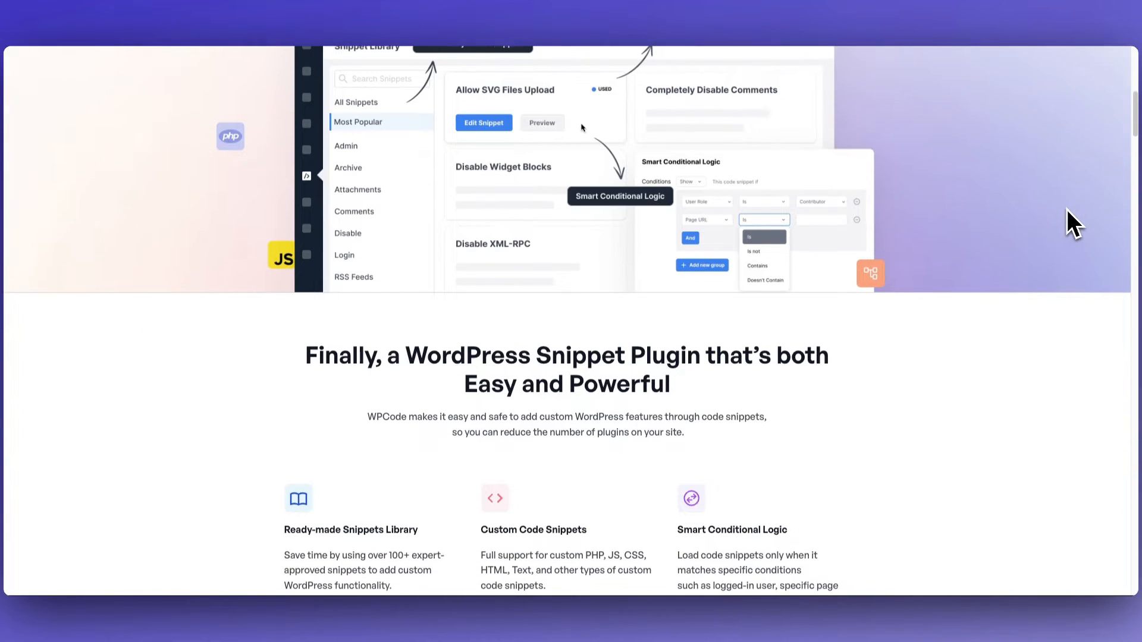
scroll(down, 3)
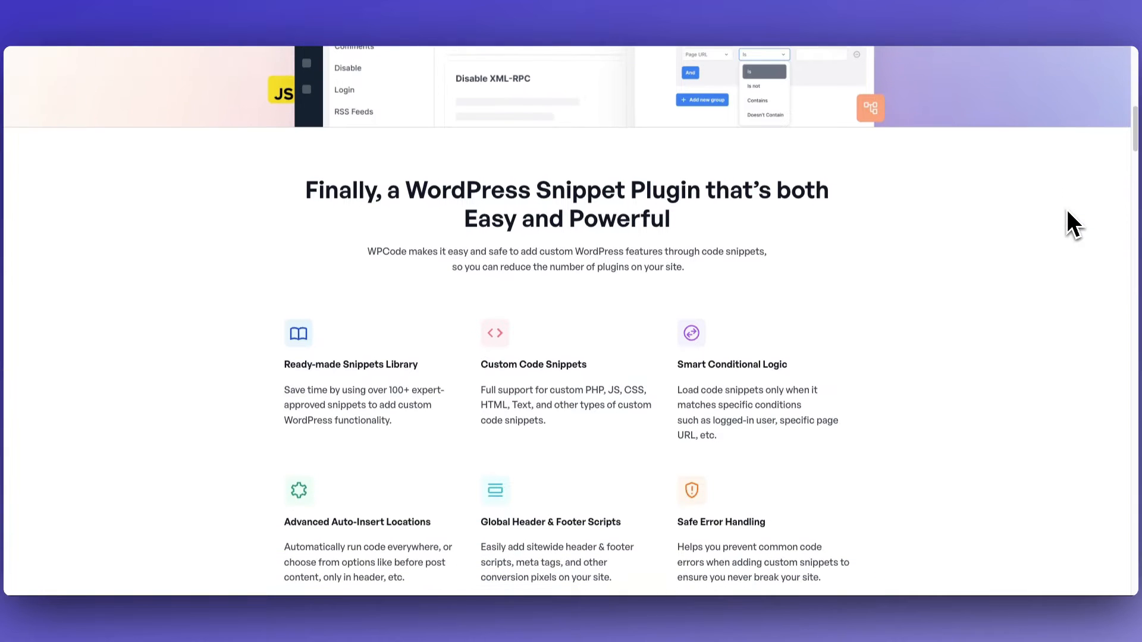
scroll(down, 3)
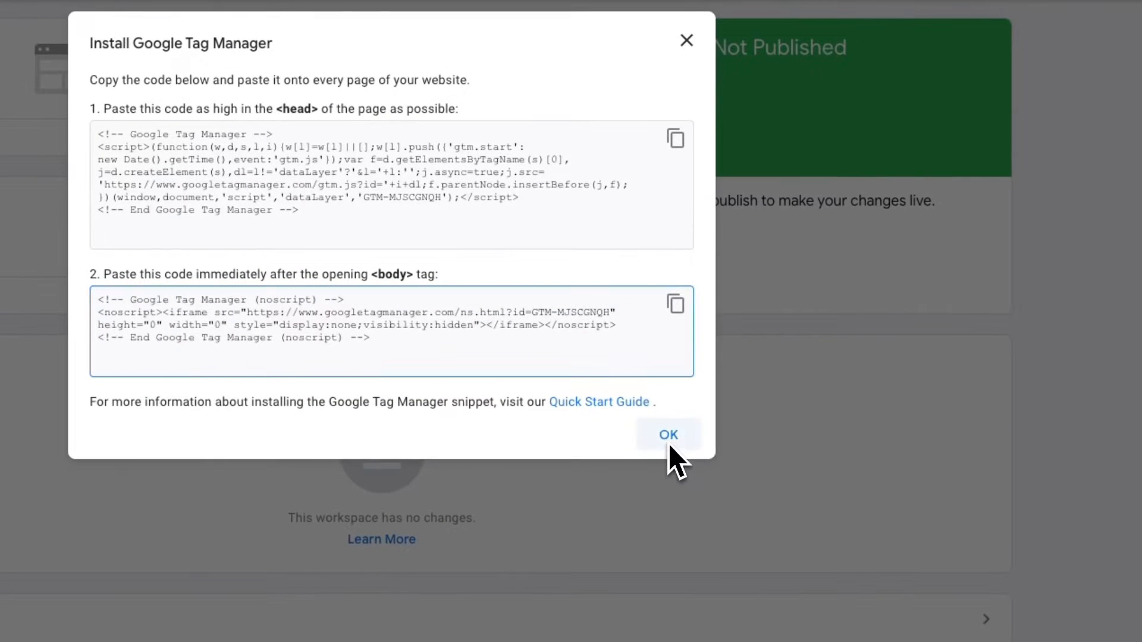
Step: Dismiss the install code and start a tag named Google Analytics of type Google Tag
click(666, 434)
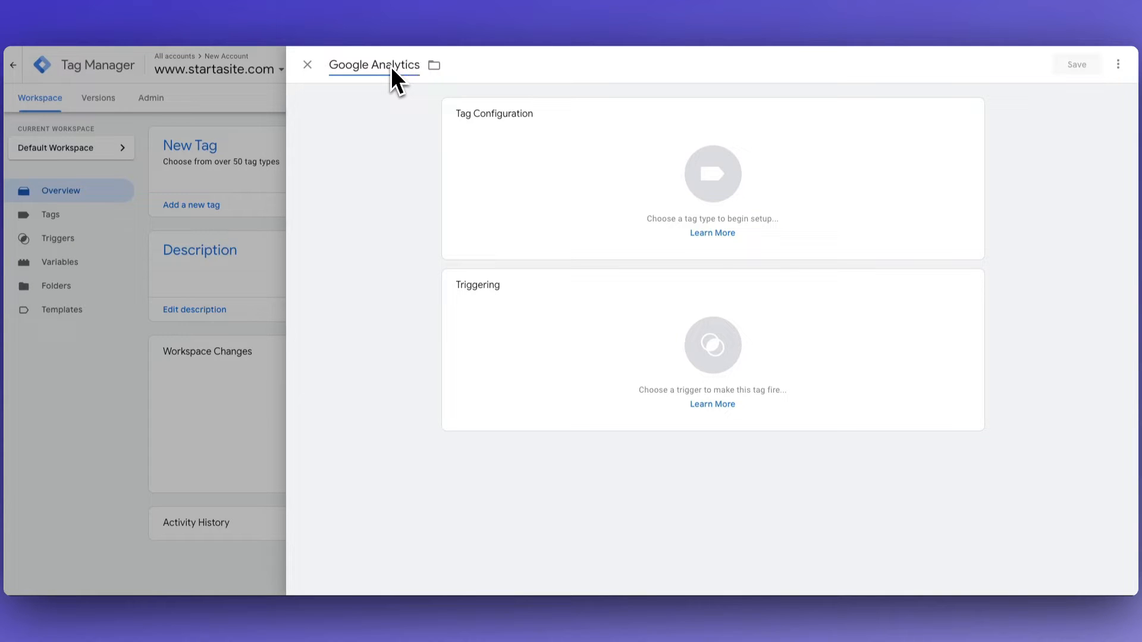
click(711, 178)
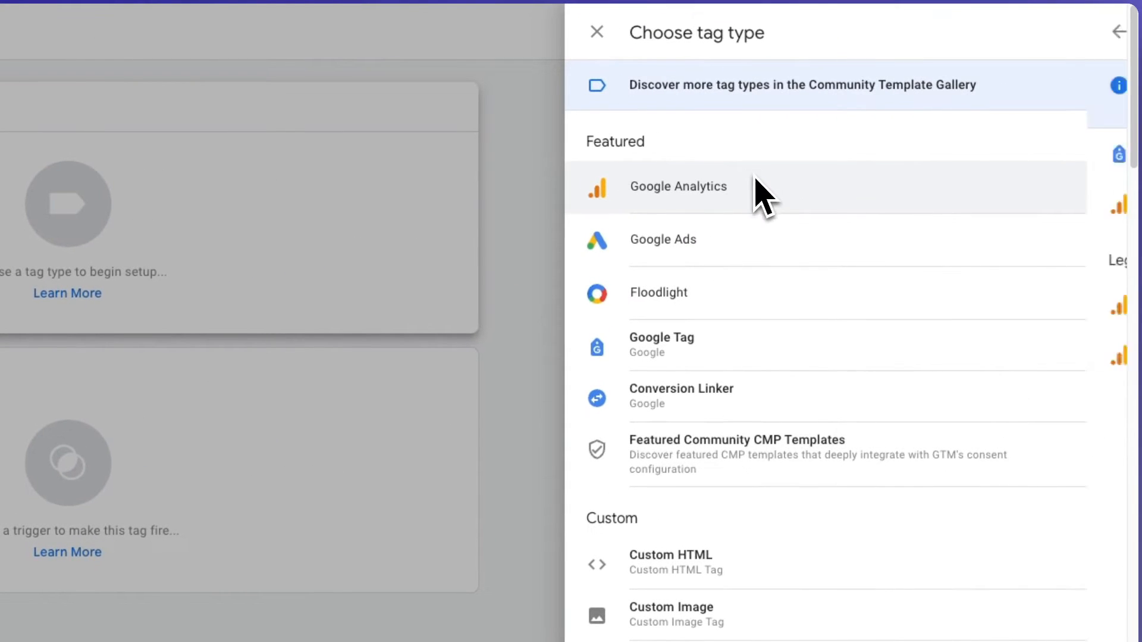
click(676, 187)
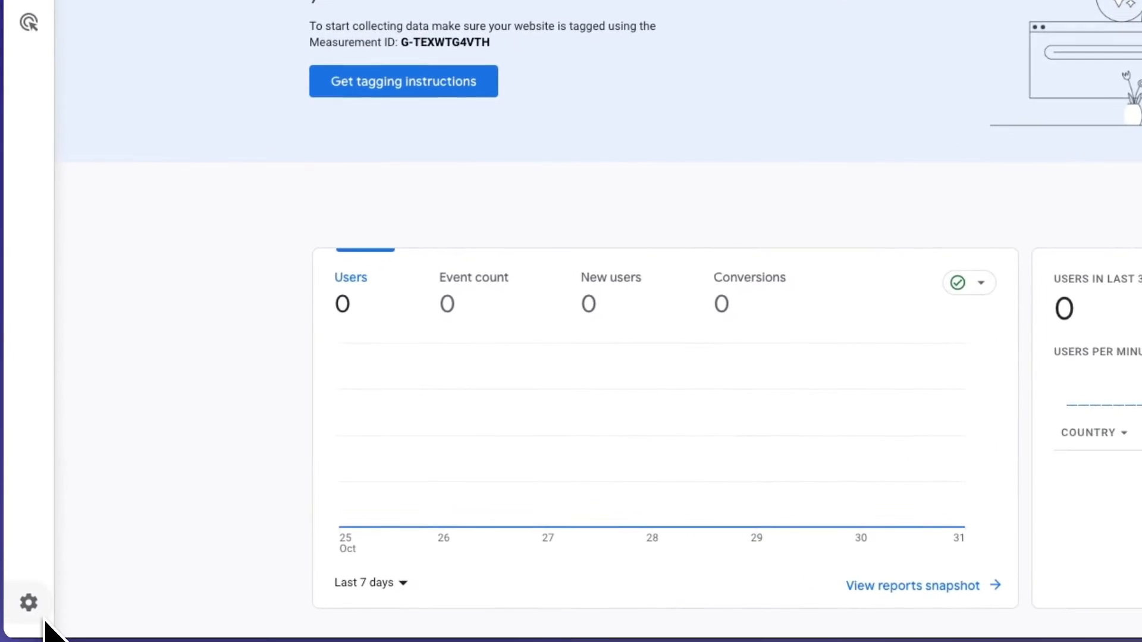
Step: Reach the web data stream details via Admin > Data streams to find the measurement ID
click(27, 602)
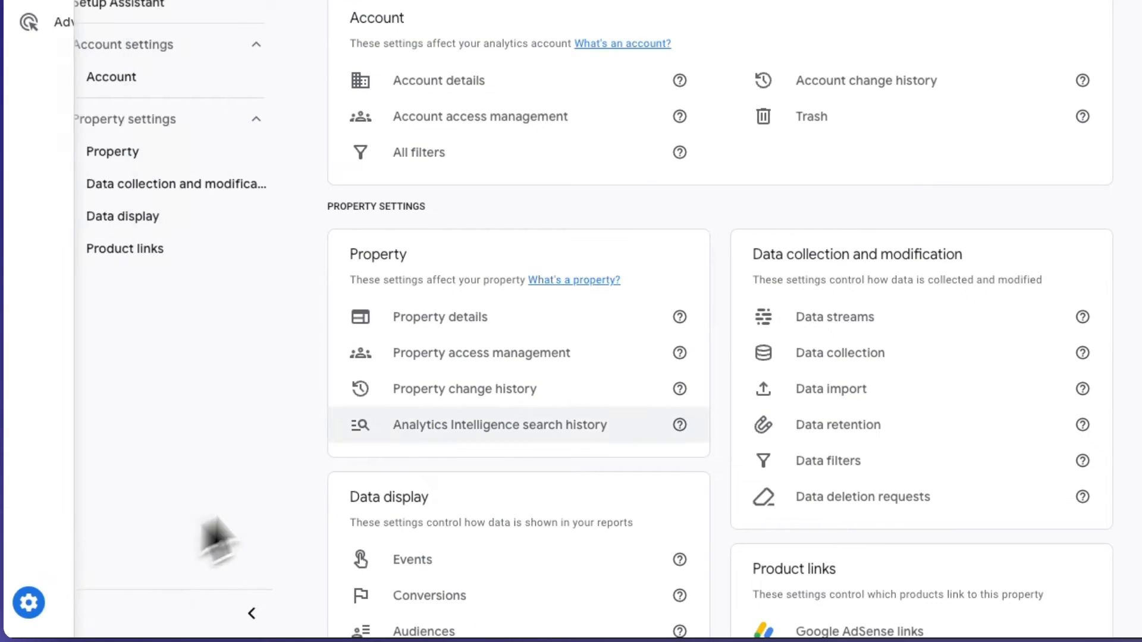
click(835, 316)
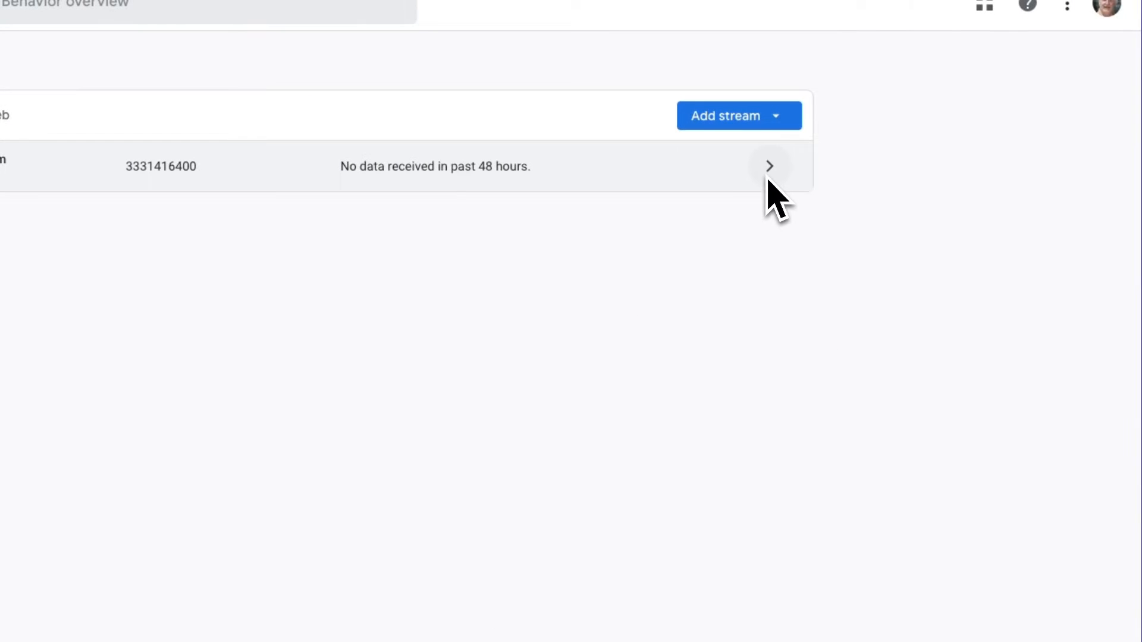
click(769, 166)
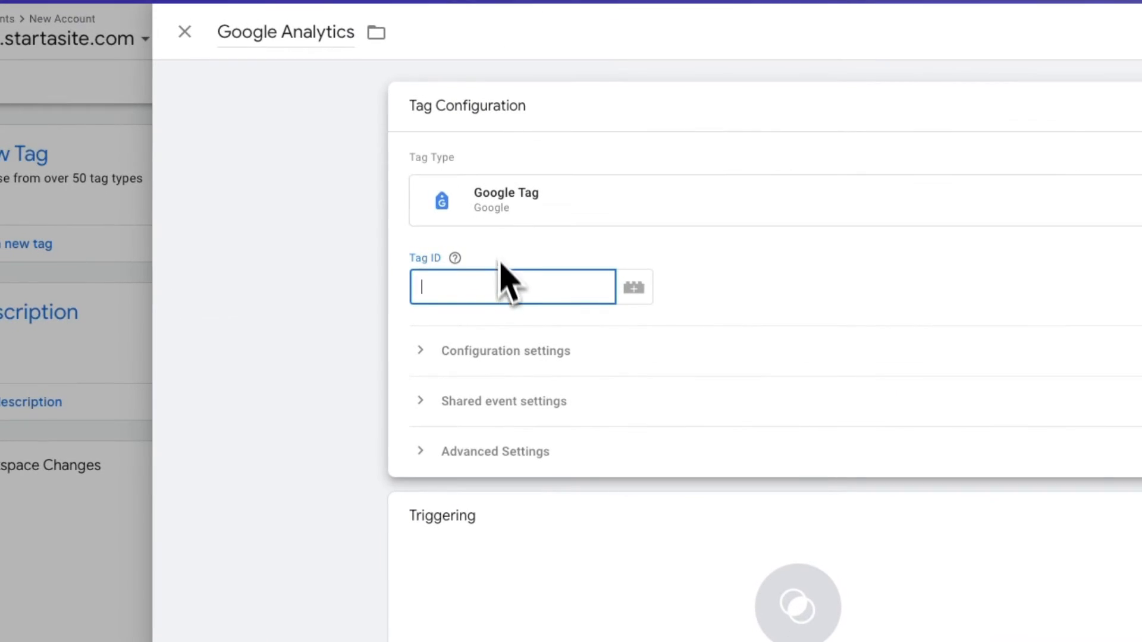
Step: Fill the Google Tag's Tag ID with the measurement ID G-TEXWTG4VTH
text(G-TEXWTG4VTH)
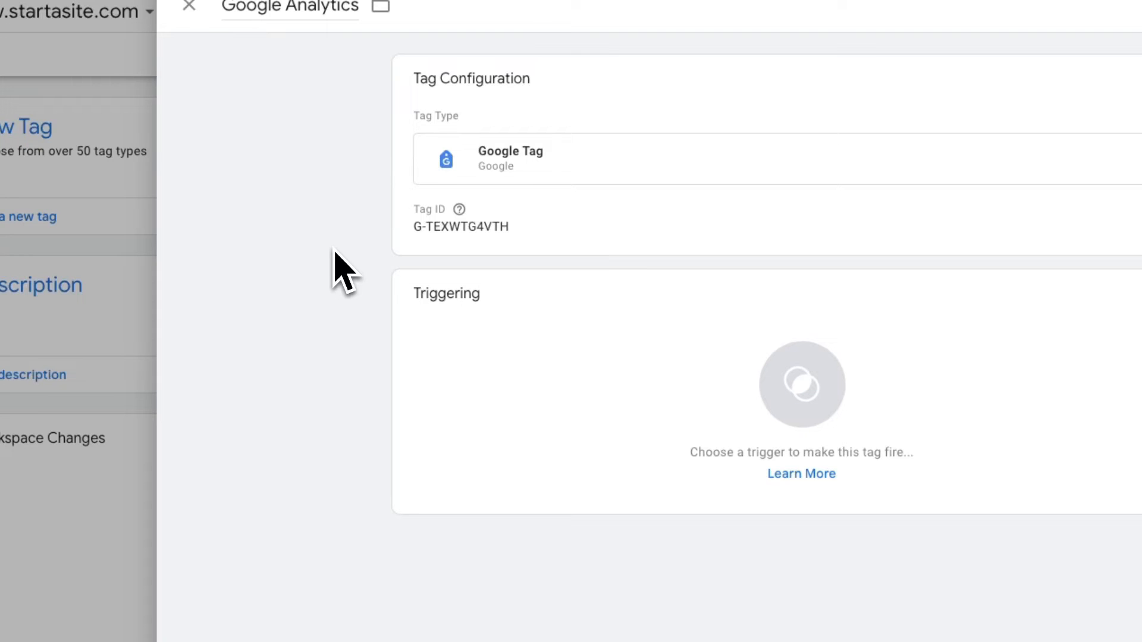
Step: Set the tag's trigger to All Pages and save the Google Analytics tag
click(801, 393)
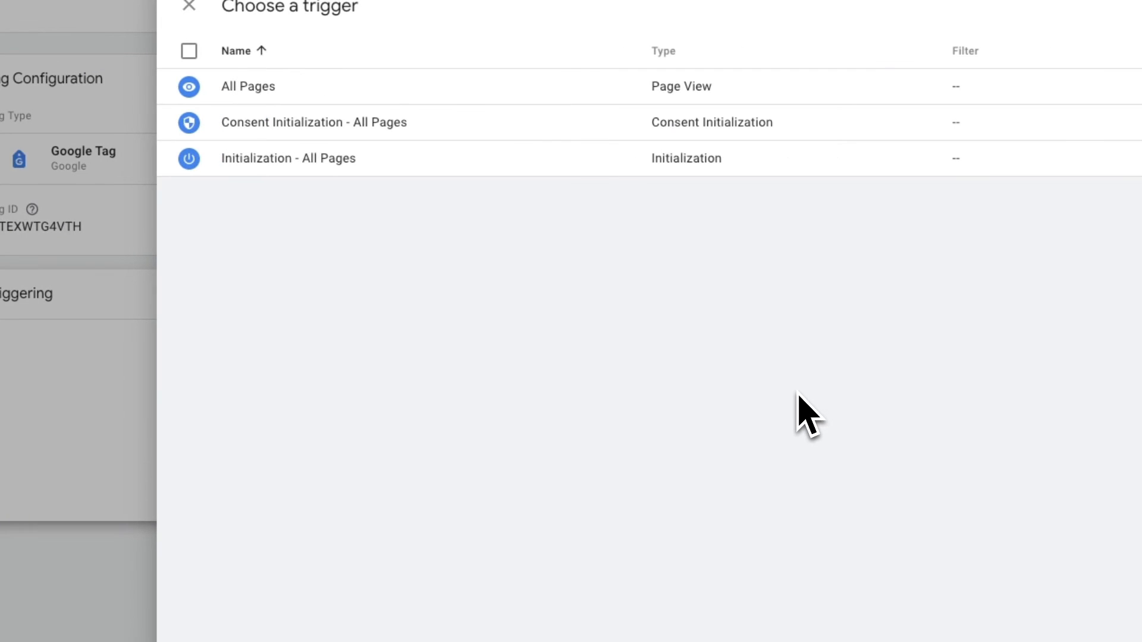
click(247, 85)
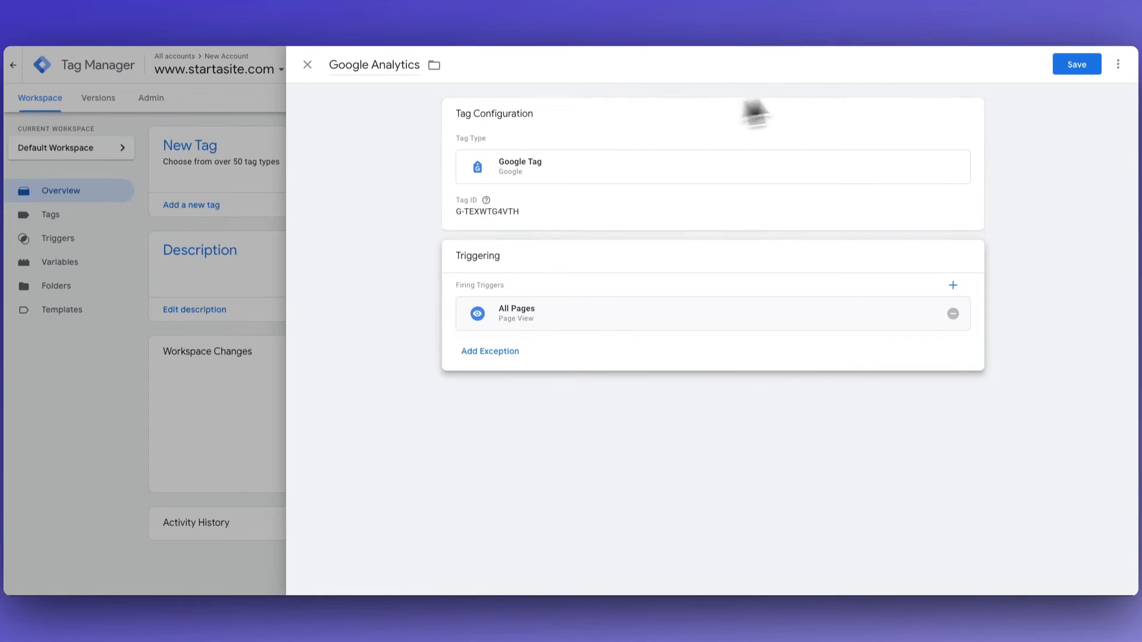
click(1077, 64)
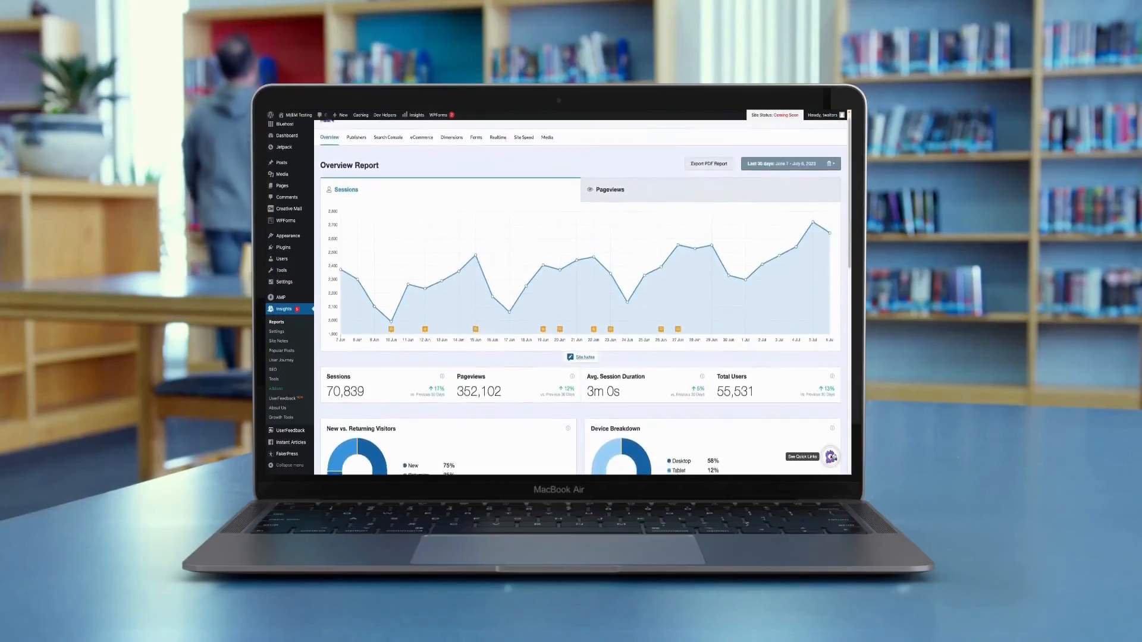
scroll(down, 3)
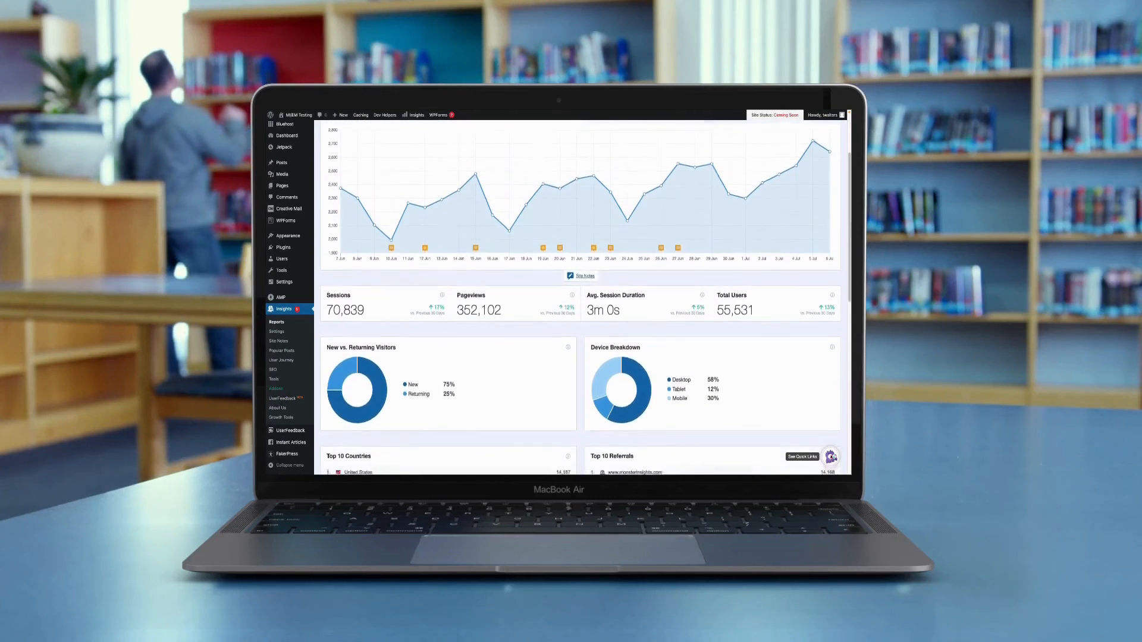